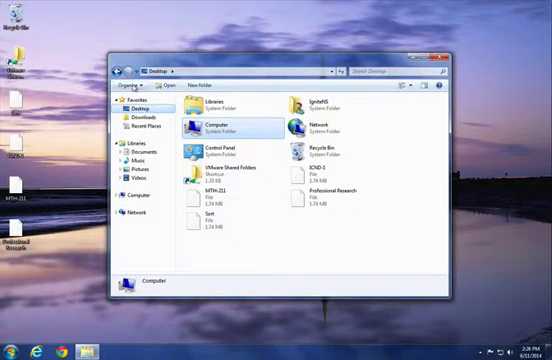
Bring up the Organize menu's commands for the Desktop folder window
click(128, 84)
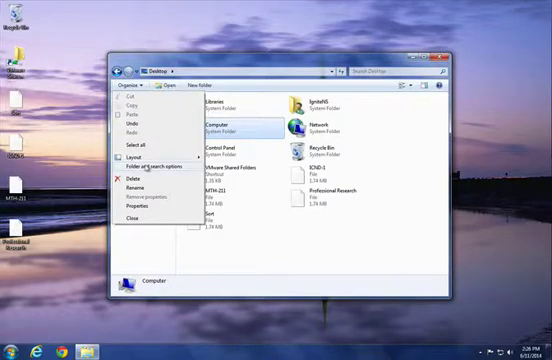
Reach the Folder Options dialog's View settings via Folder and search options
click(148, 166)
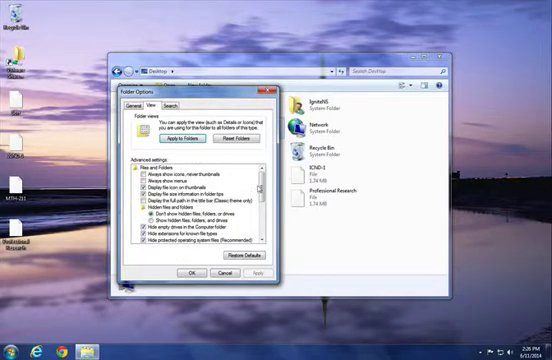
Enable 'Use check boxes to select items' in the advanced settings list
scroll(down, 3)
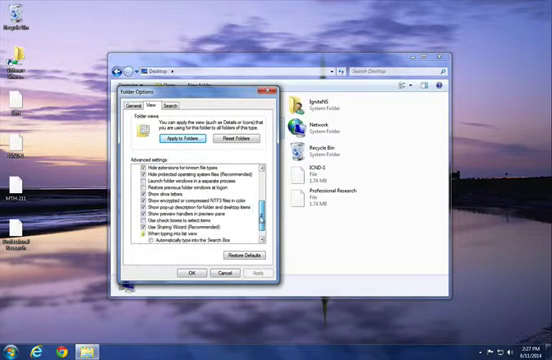
scroll(down, 3)
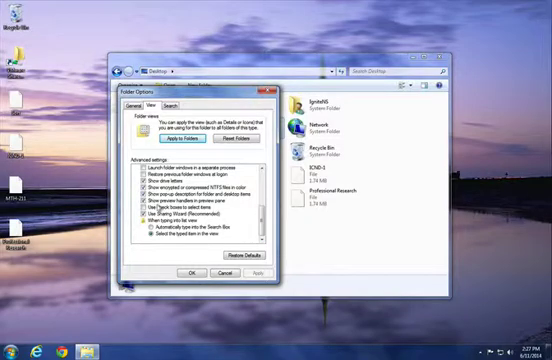
click(144, 206)
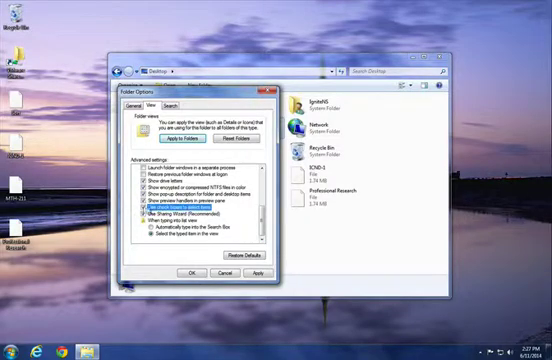